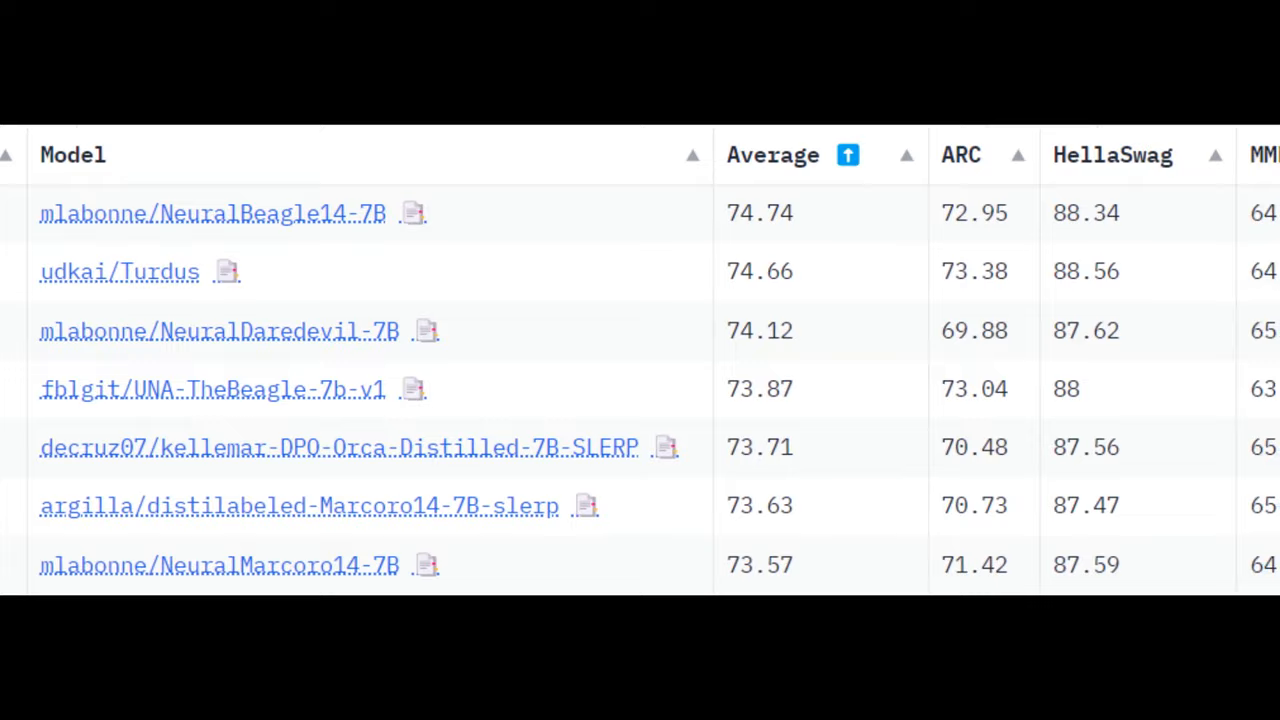
scroll("right", 3)
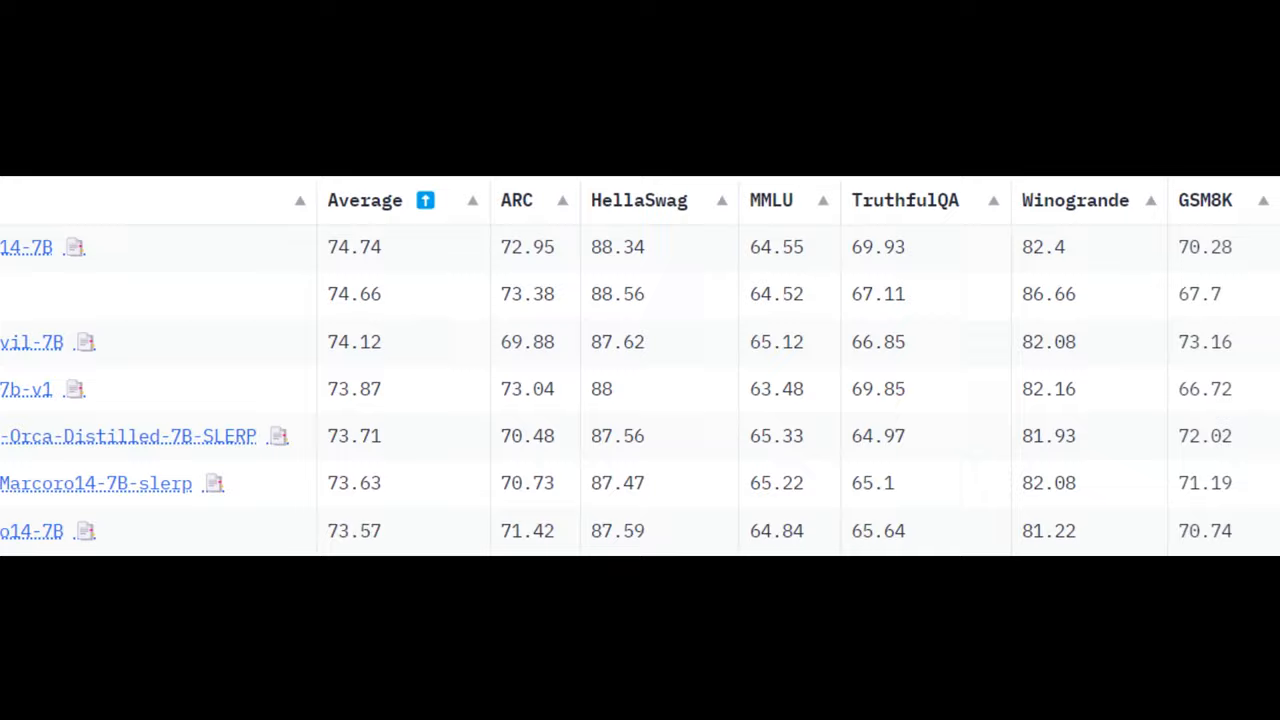